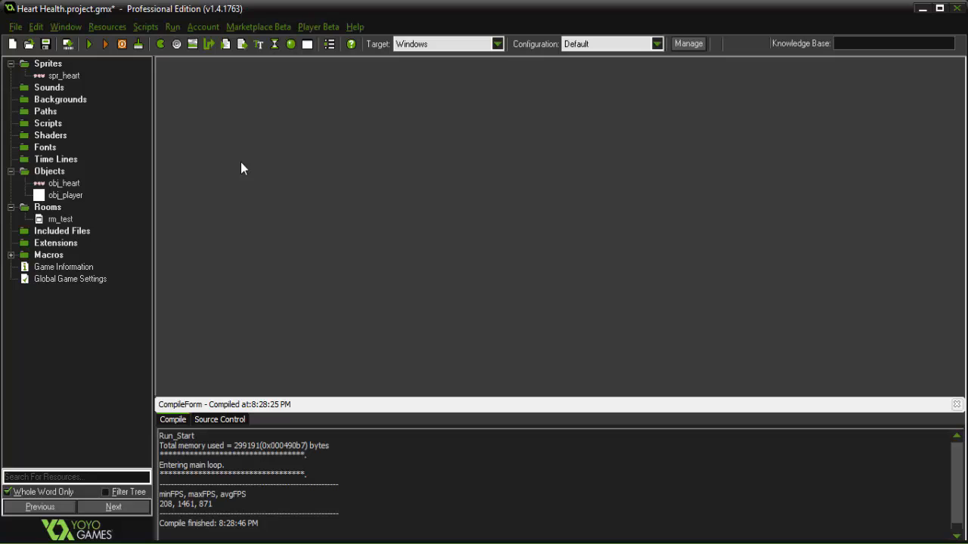
pyautogui.moveTo(134, 159)
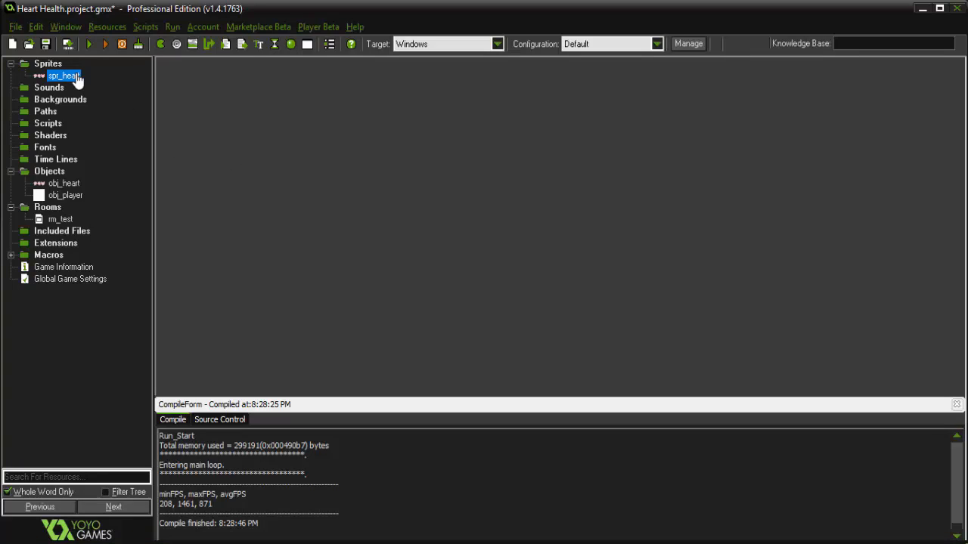
# Step: Review spr_heart's frames and obj_heart's properties, then bring up obj_player's properties
pyautogui.doubleClick(64, 76)
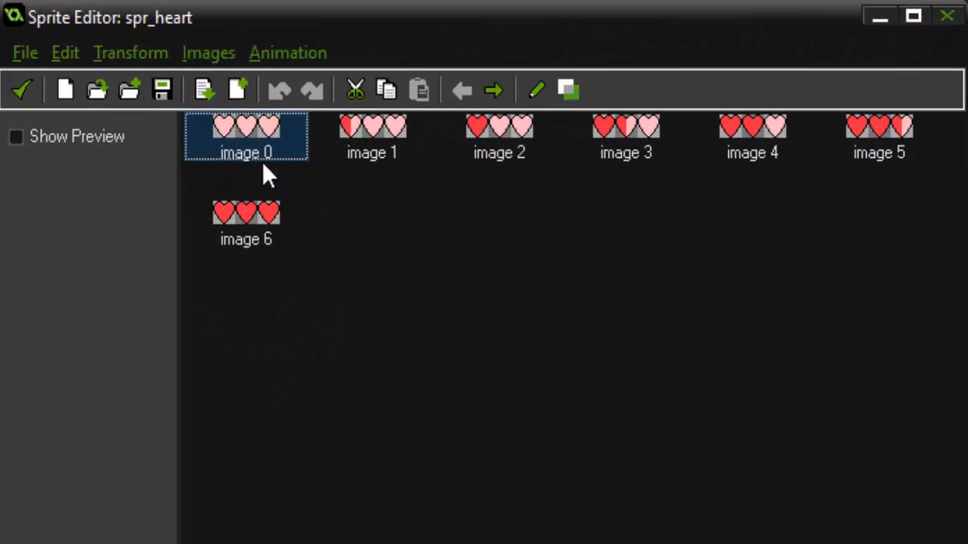
pyautogui.moveTo(286, 142)
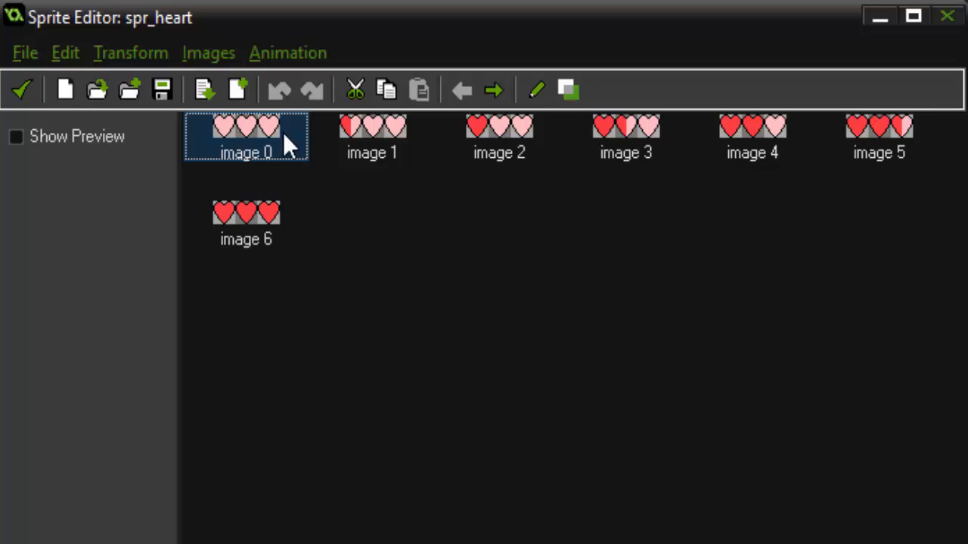
pyautogui.moveTo(626, 139)
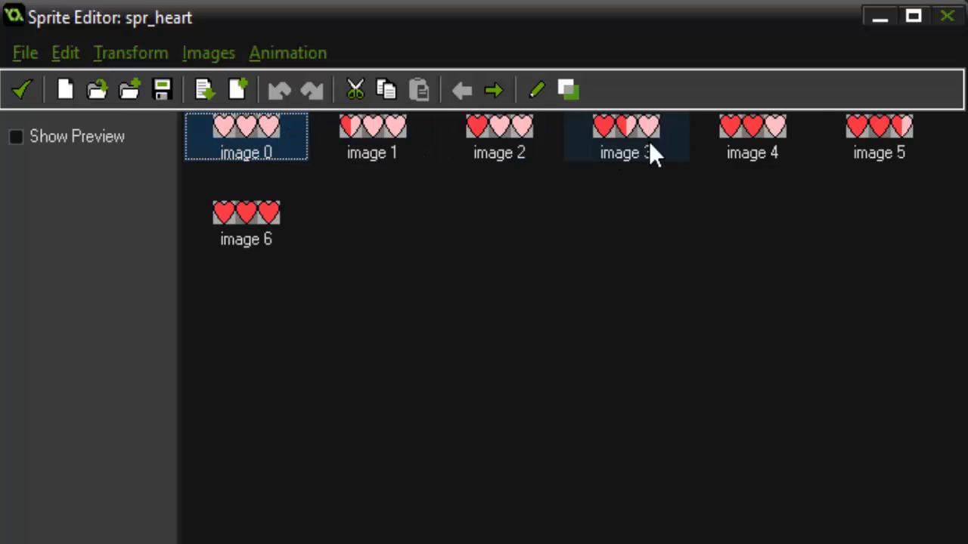
pyautogui.click(372, 136)
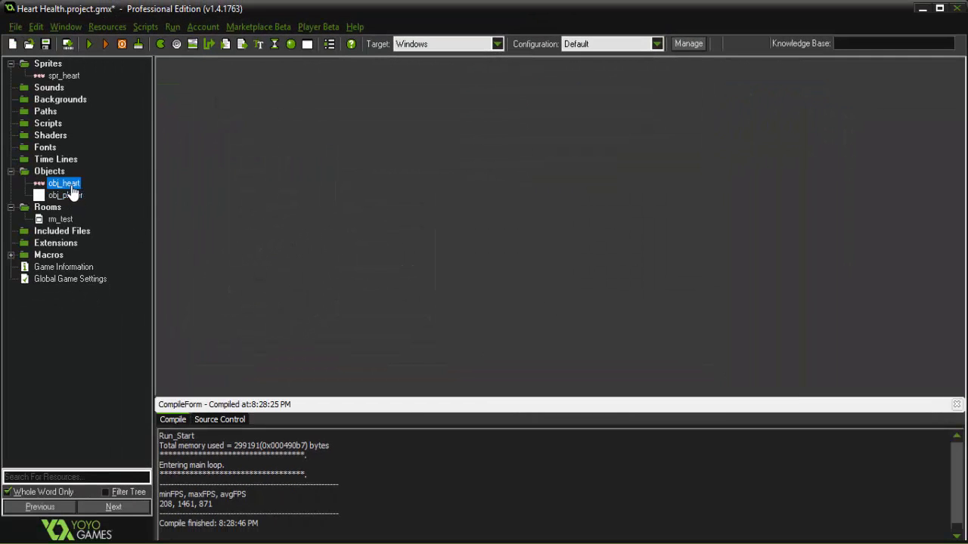
pyautogui.doubleClick(63, 183)
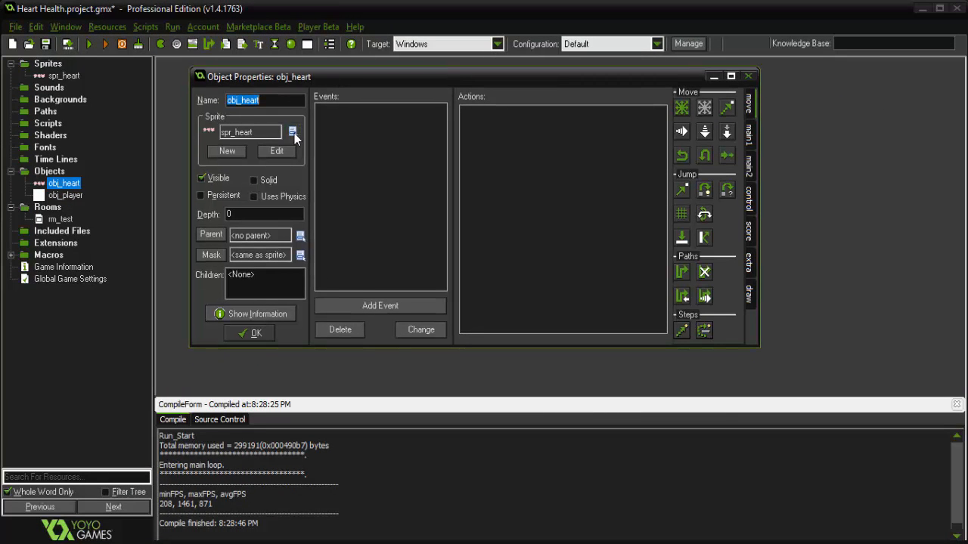
pyautogui.click(255, 333)
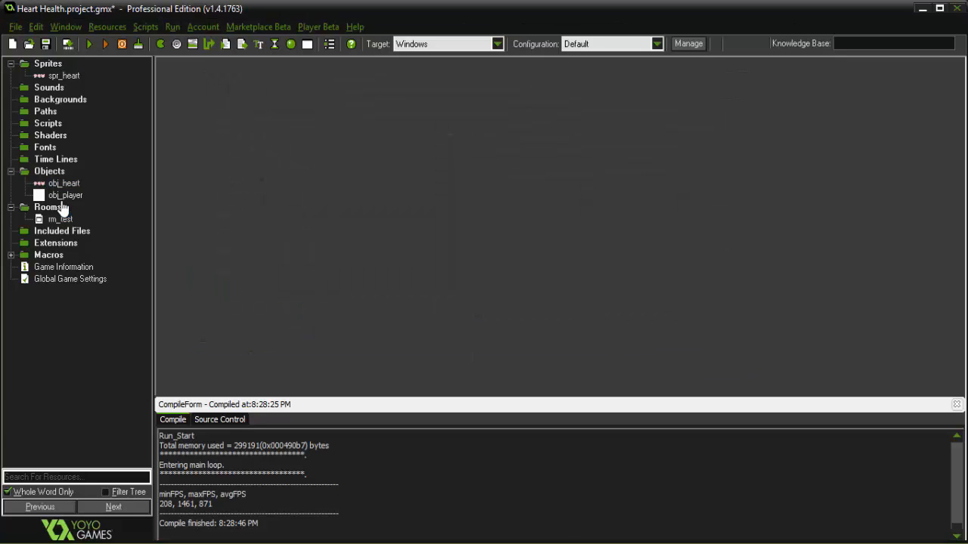
pyautogui.doubleClick(65, 195)
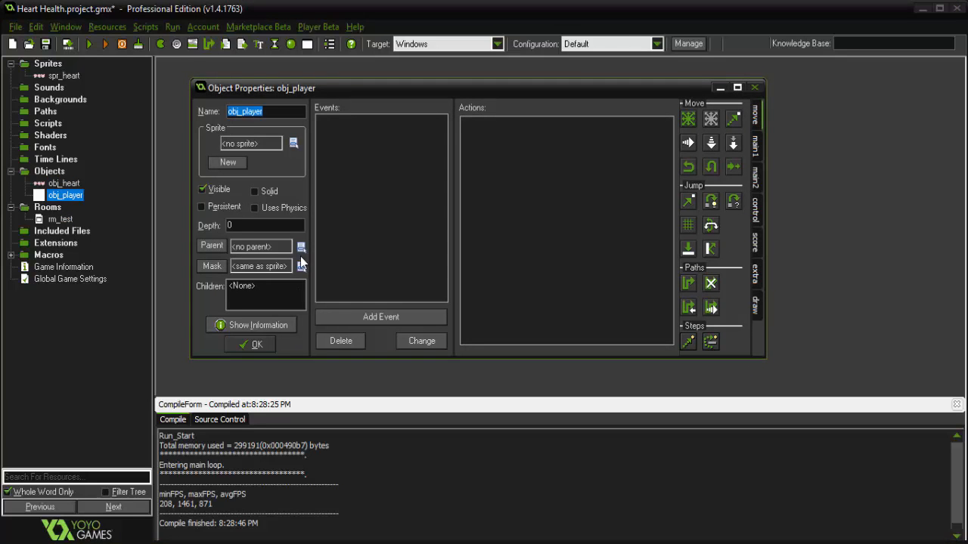
# Step: Inspect the rm_test room and close it
pyautogui.doubleClick(61, 217)
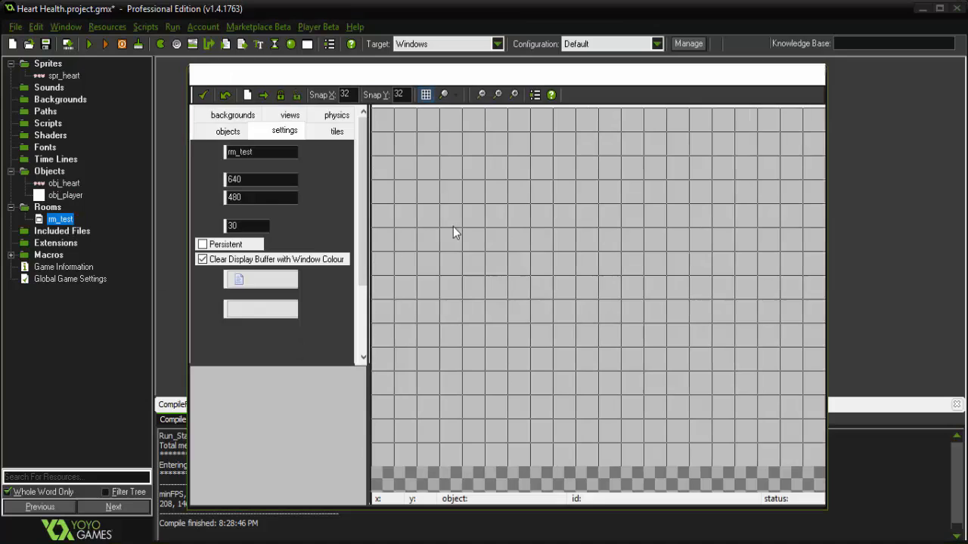
pyautogui.click(227, 130)
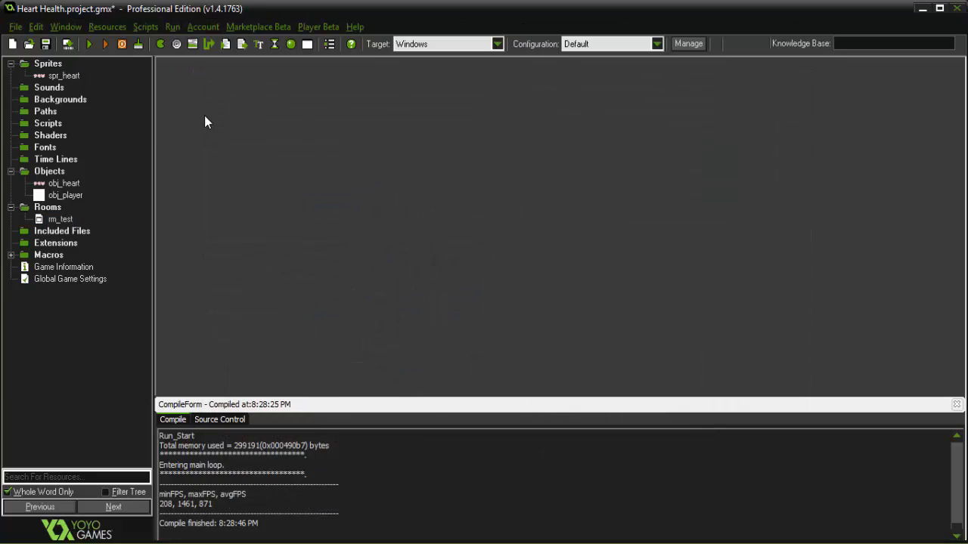
# Step: Give obj_player a Create event whose code assigns global.pHealth
pyautogui.doubleClick(65, 195)
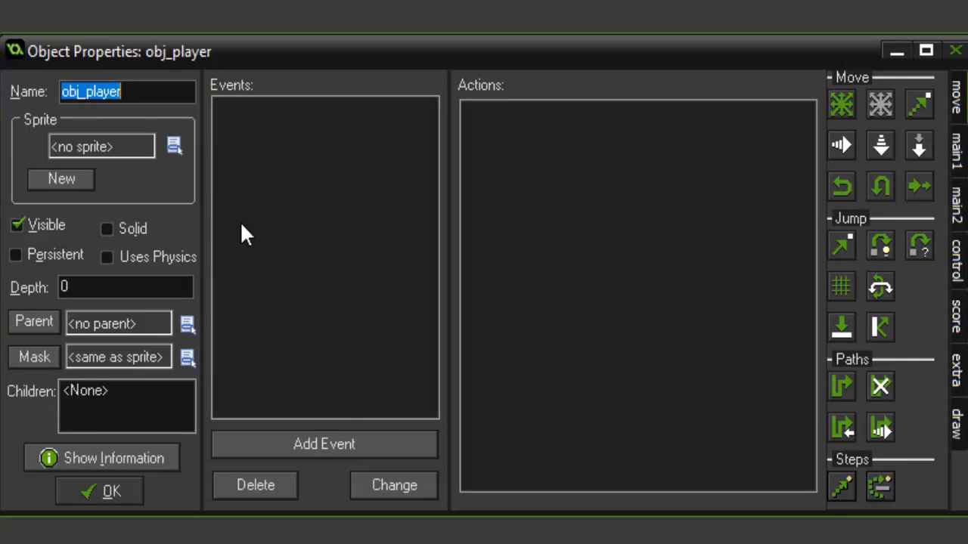
pyautogui.click(323, 444)
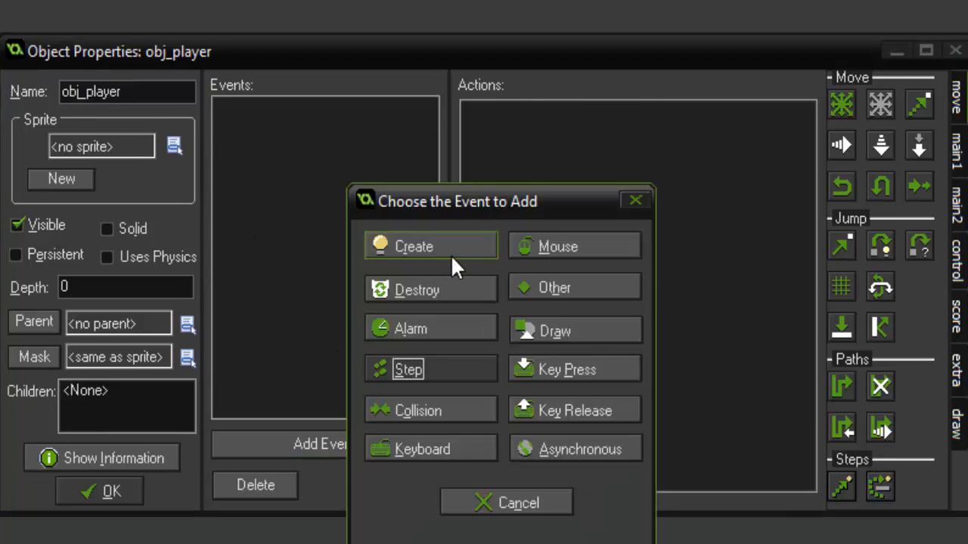
pyautogui.click(414, 247)
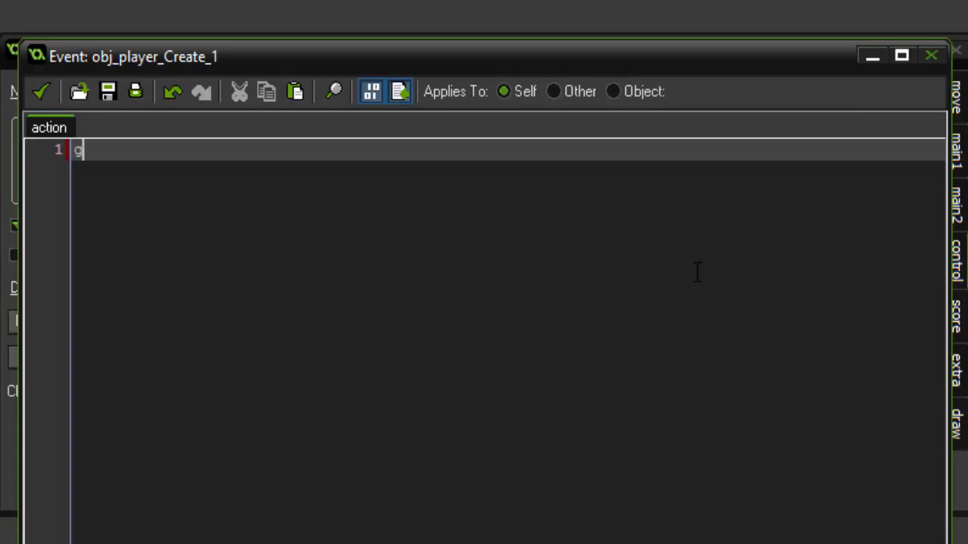
pyautogui.write('lobal.p')
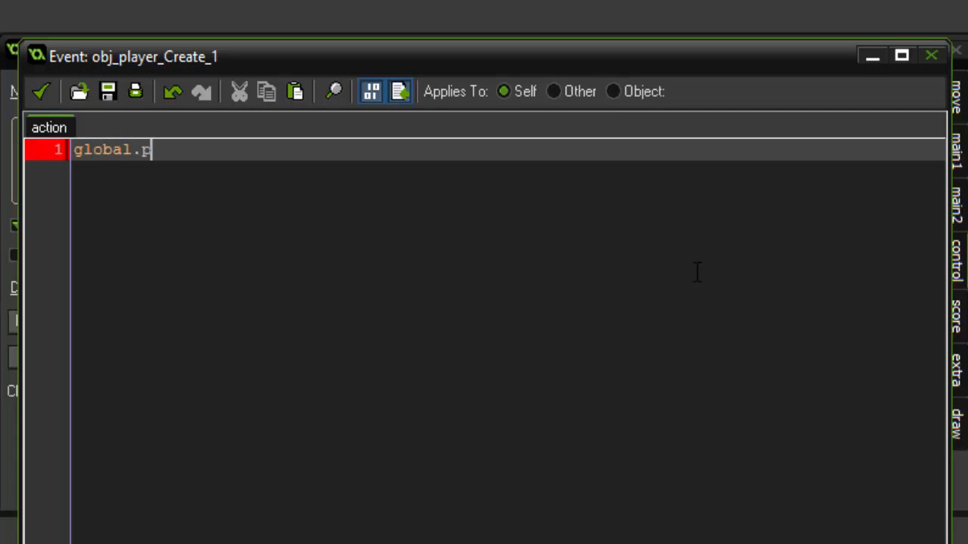
pyautogui.write('Health')
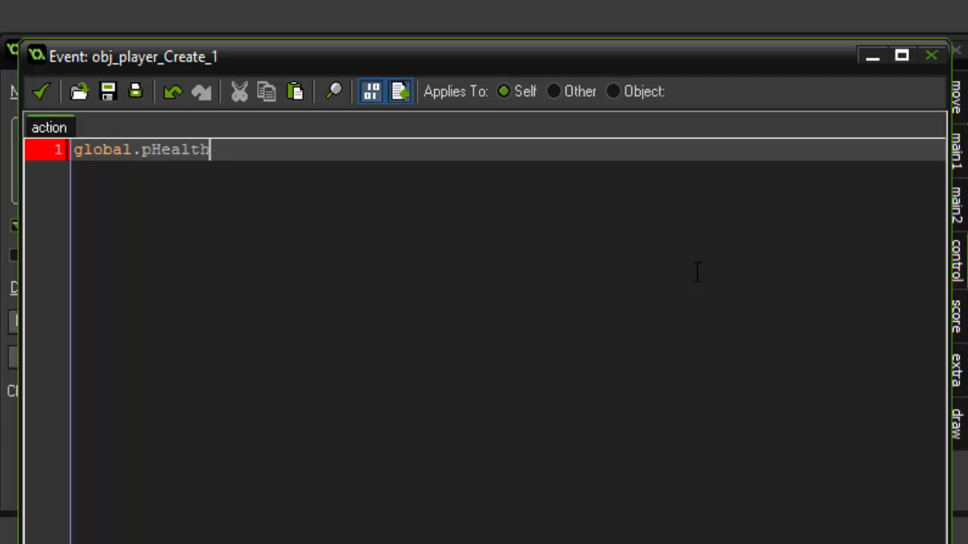
pyautogui.write('=')
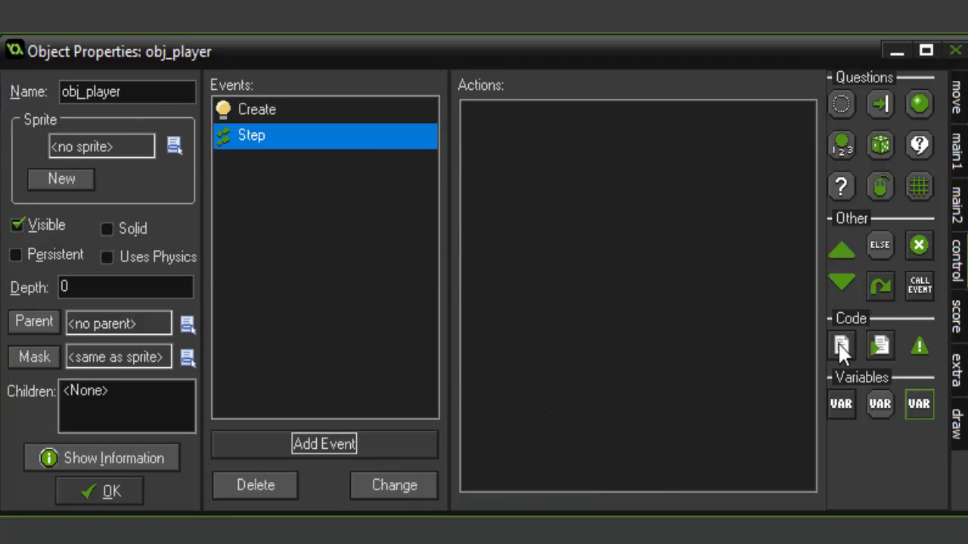
# Step: Add Step code so pressing space lowers global.pHealth by 1
pyautogui.click(841, 347)
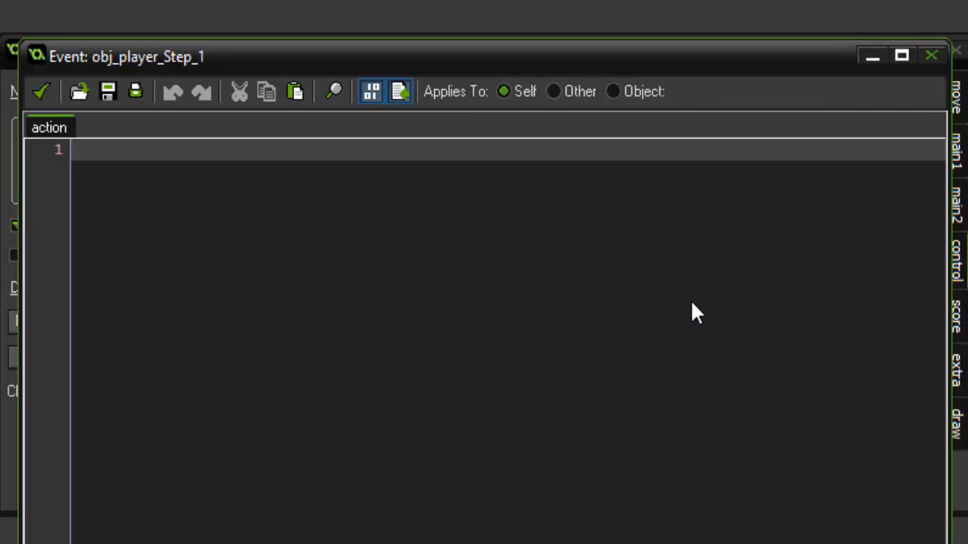
pyautogui.write('if (keyboa')
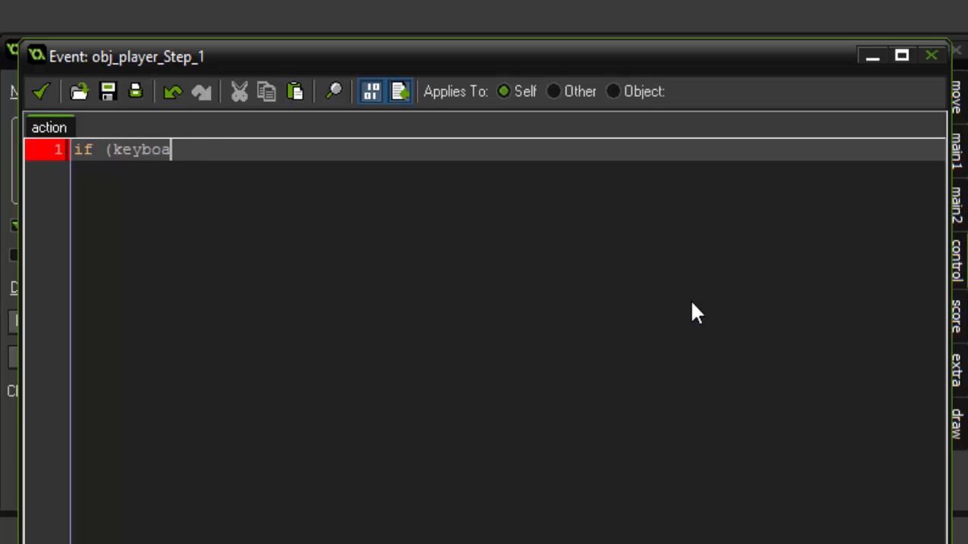
pyautogui.write('rd_check_pre')
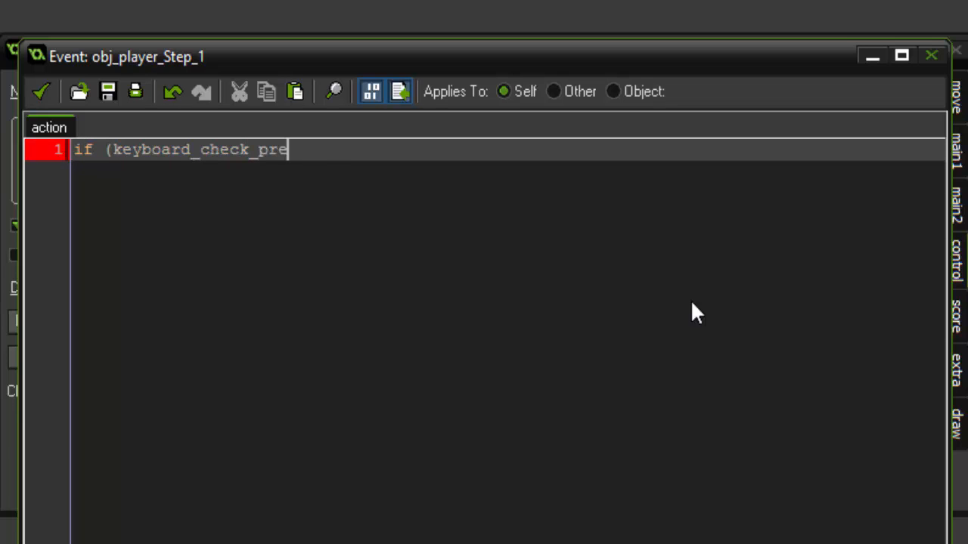
pyautogui.write('ssed(vk_sp')
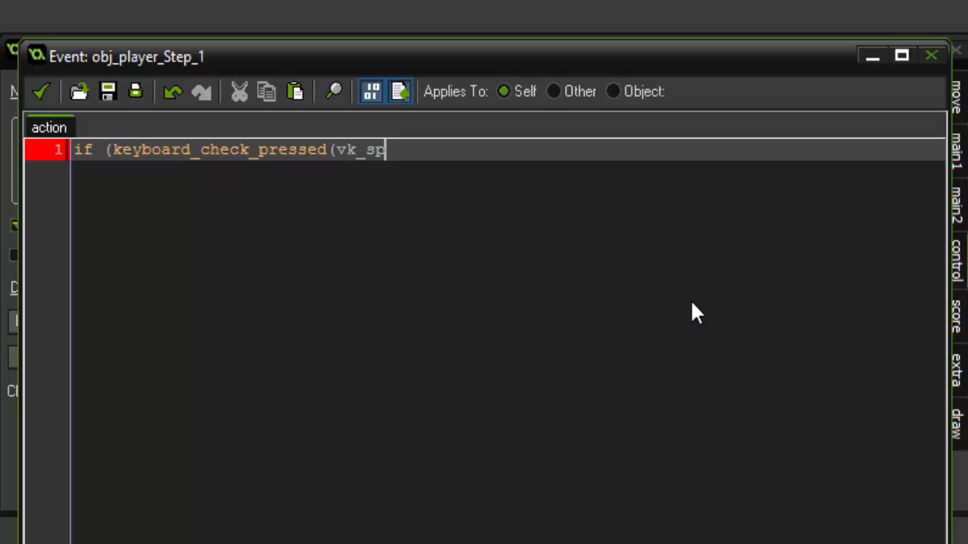
pyautogui.write('ace)) {')
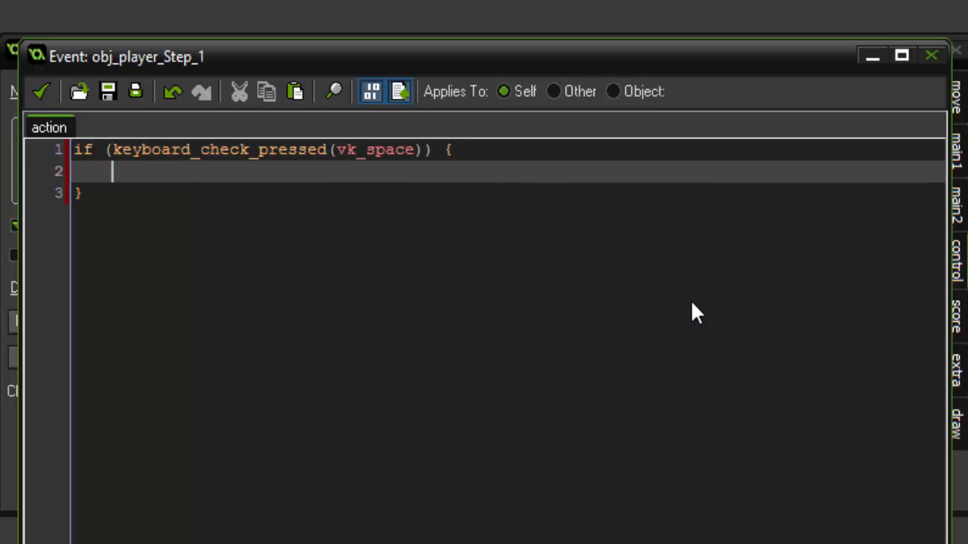
pyautogui.write('global.p')
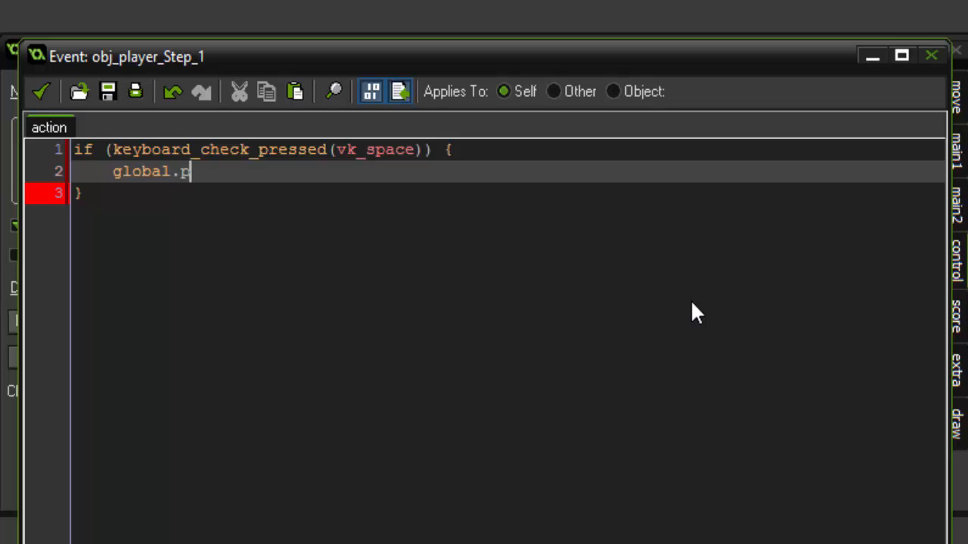
pyautogui.write('Health -=')
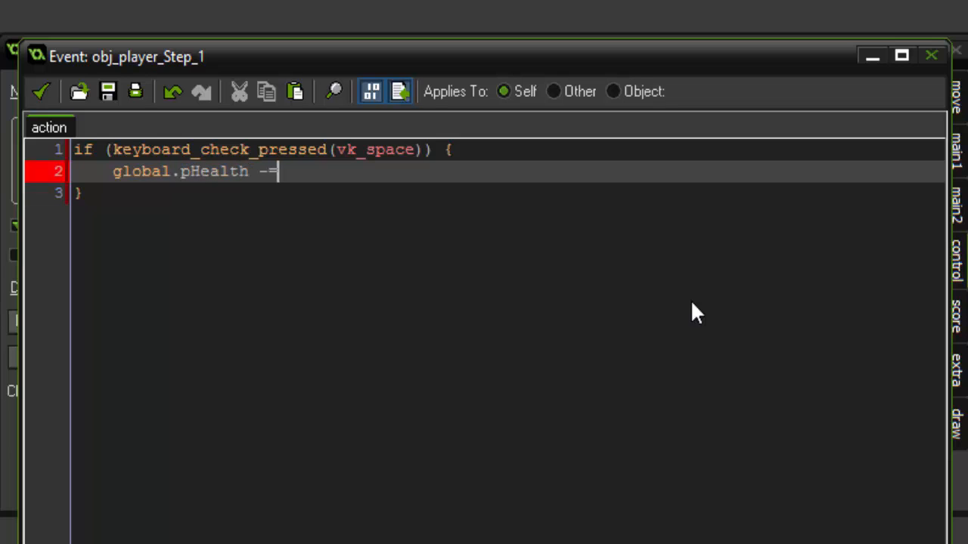
pyautogui.write('1;')
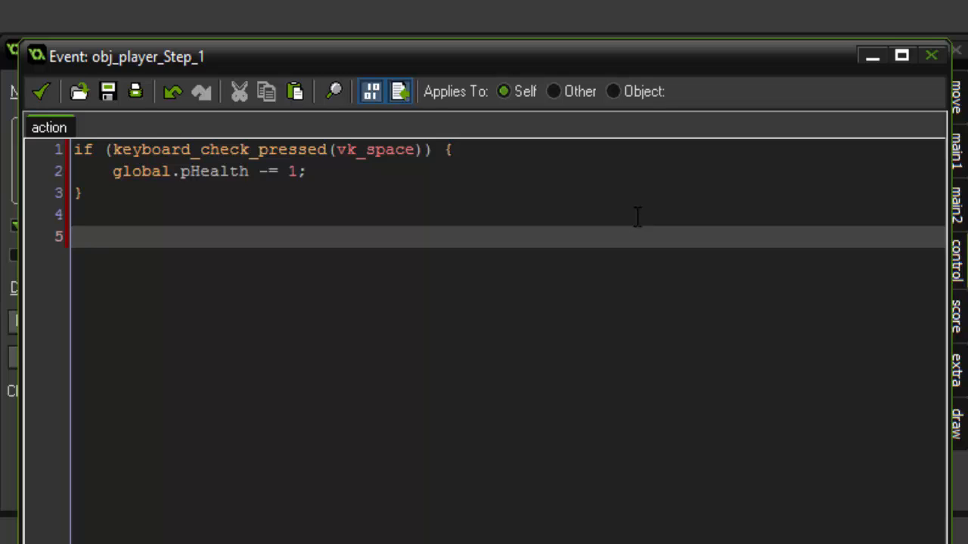
# Step: Keep global.pHealth from dropping below 0 or exceeding 6
pyautogui.write('if glob')
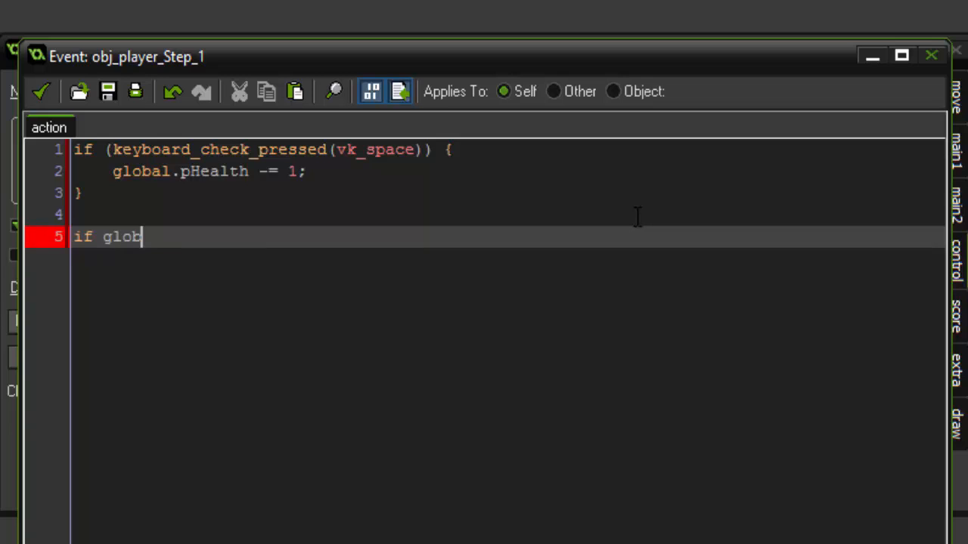
pyautogui.write('al.pHealth')
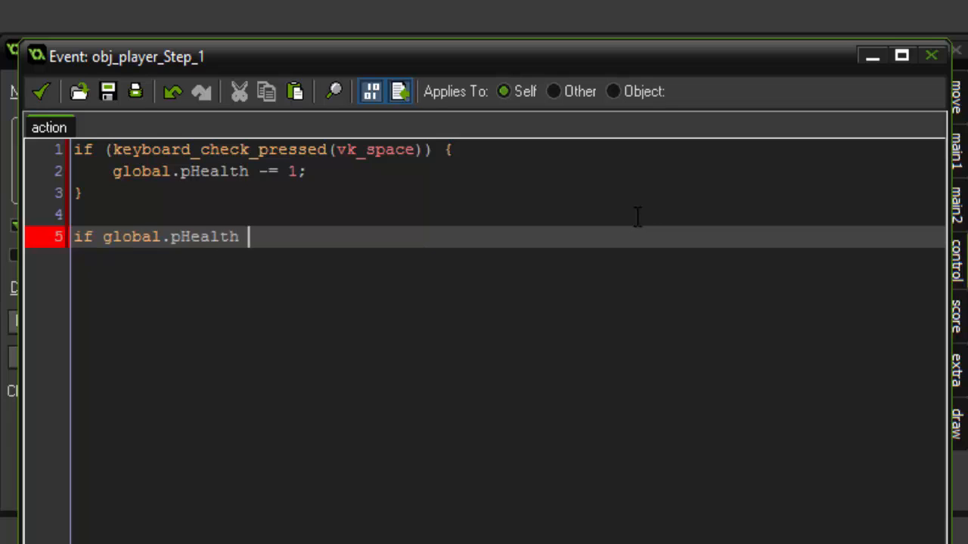
pyautogui.write('< 0')
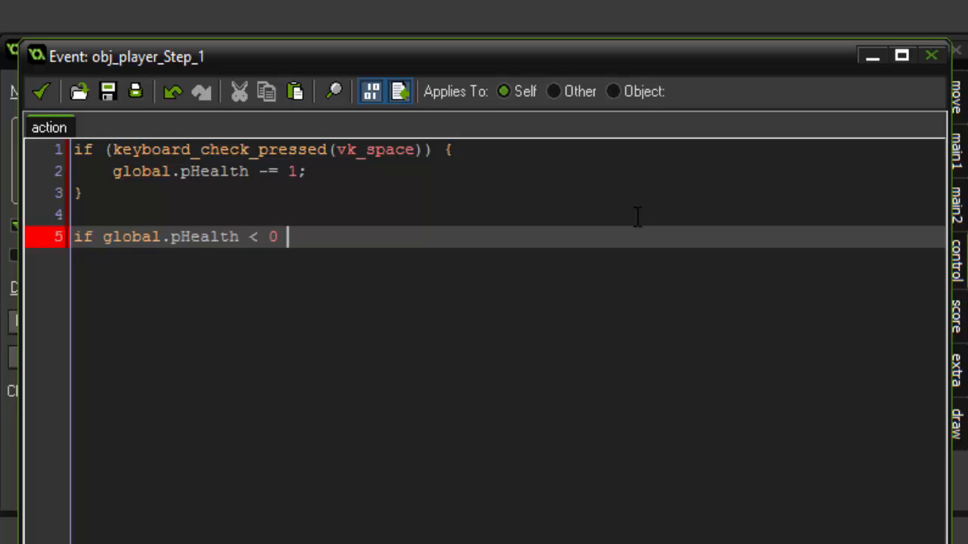
pyautogui.write('{')
pyautogui.write('global.pHealth')
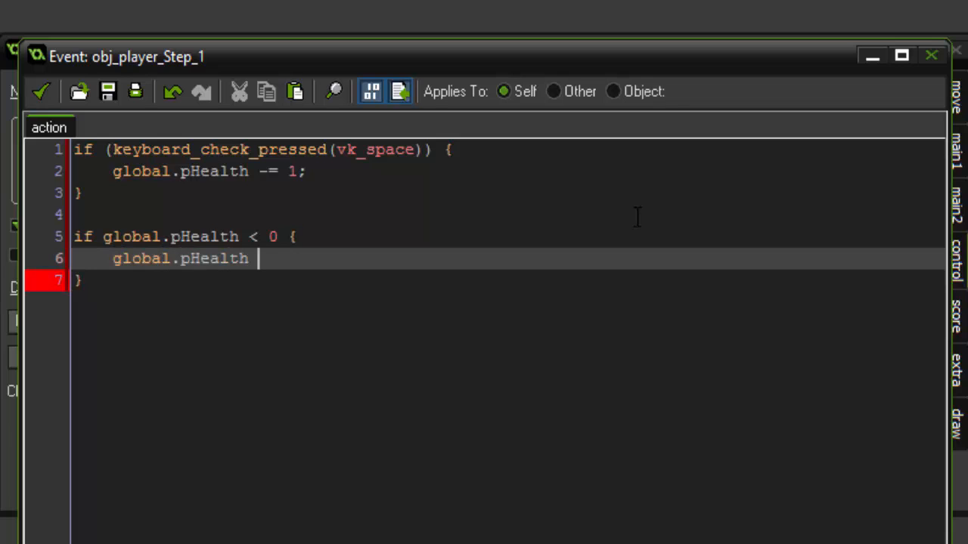
pyautogui.write('= 0;')
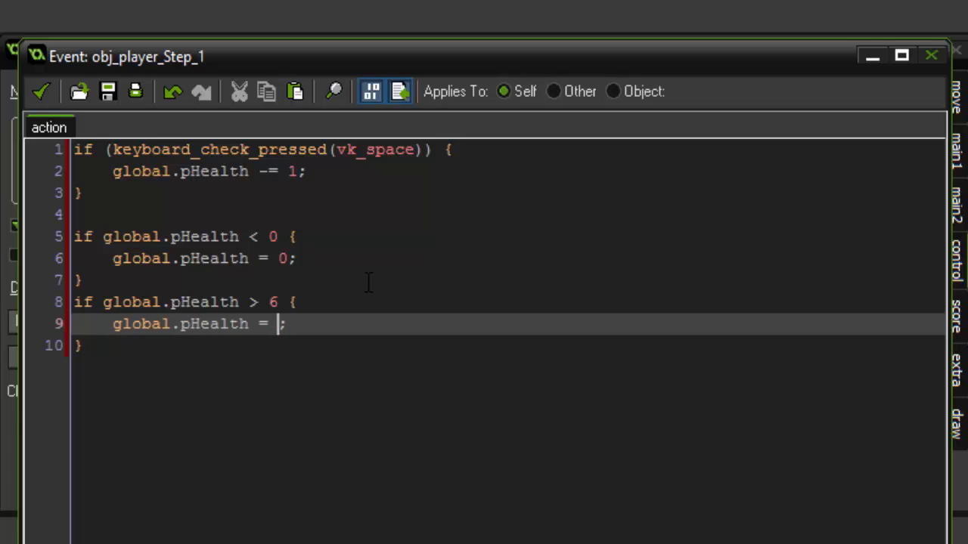
pyautogui.write('6')
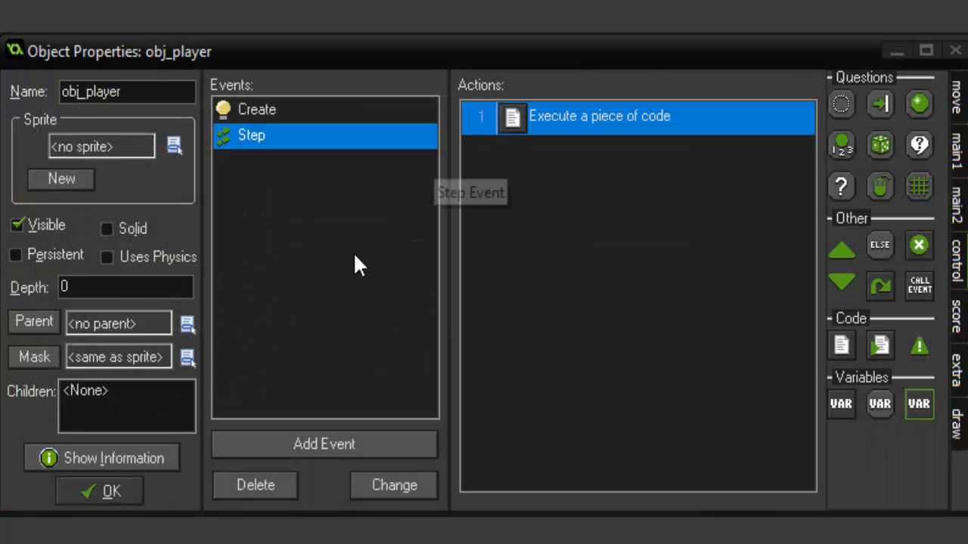
pyautogui.moveTo(452, 169)
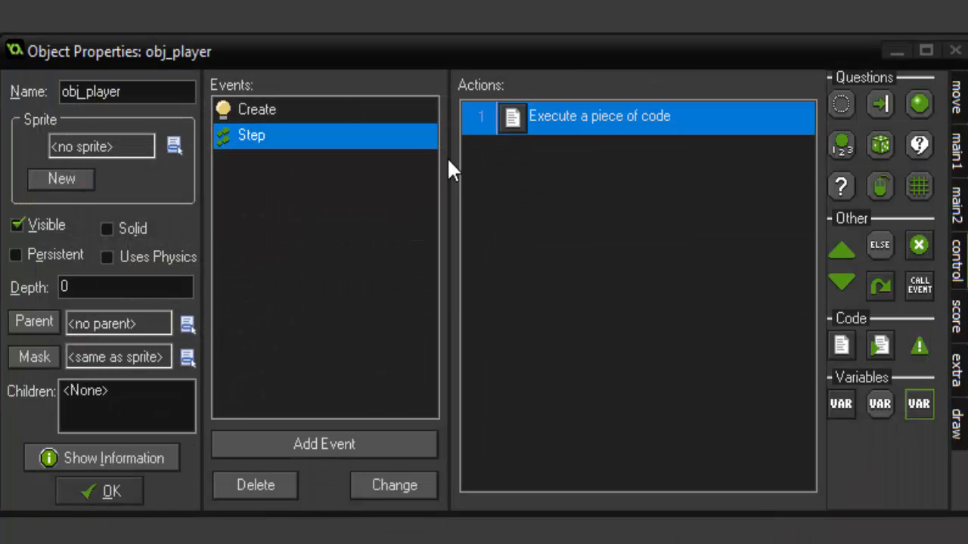
pyautogui.moveTo(204, 466)
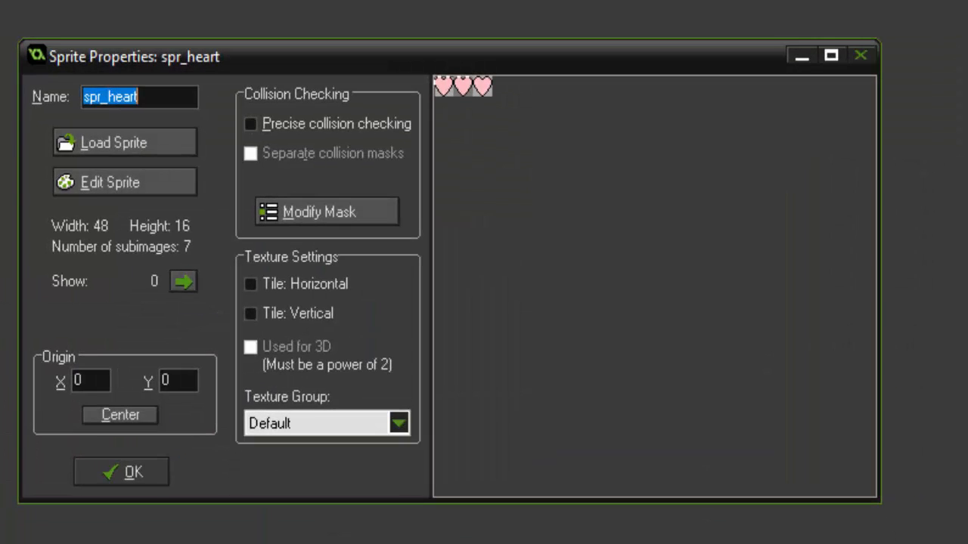
# Step: View the seven frames of the spr_heart sprite
pyautogui.click(109, 182)
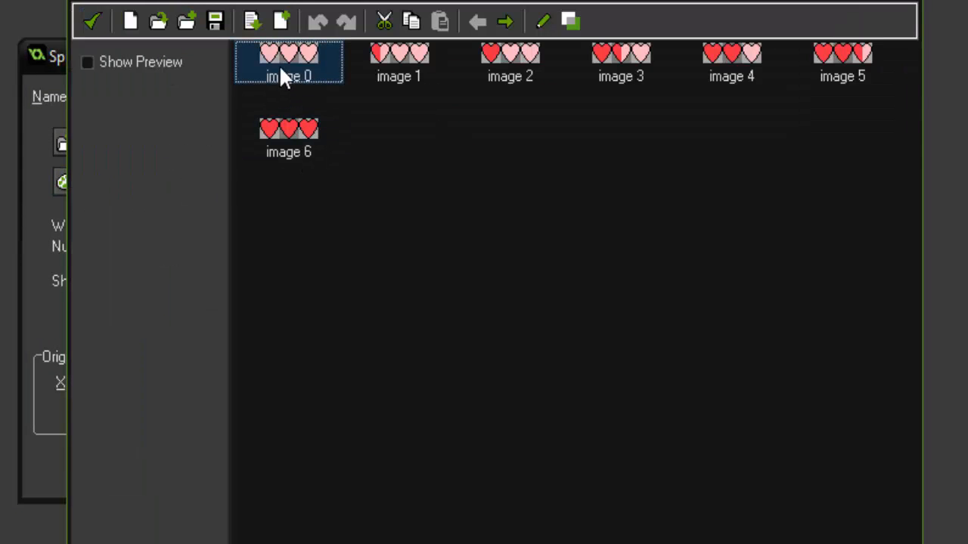
pyautogui.moveTo(311, 82)
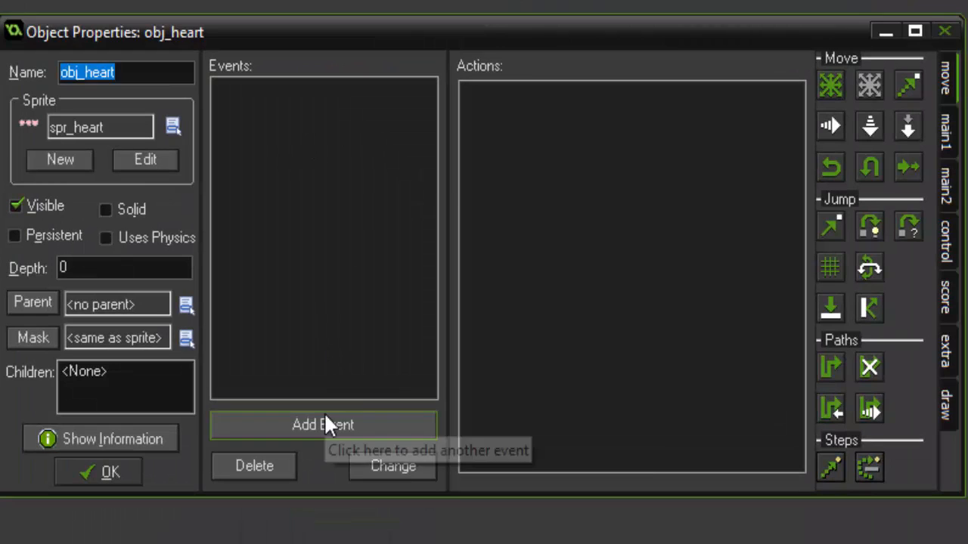
# Step: Give obj_heart Step code setting image_index = global.pHealth;
pyautogui.click(324, 424)
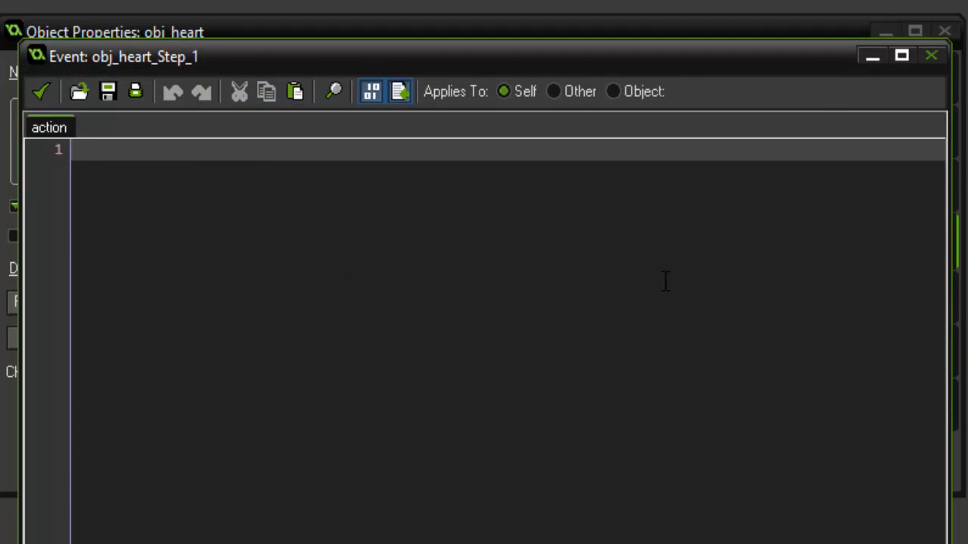
pyautogui.write('image_')
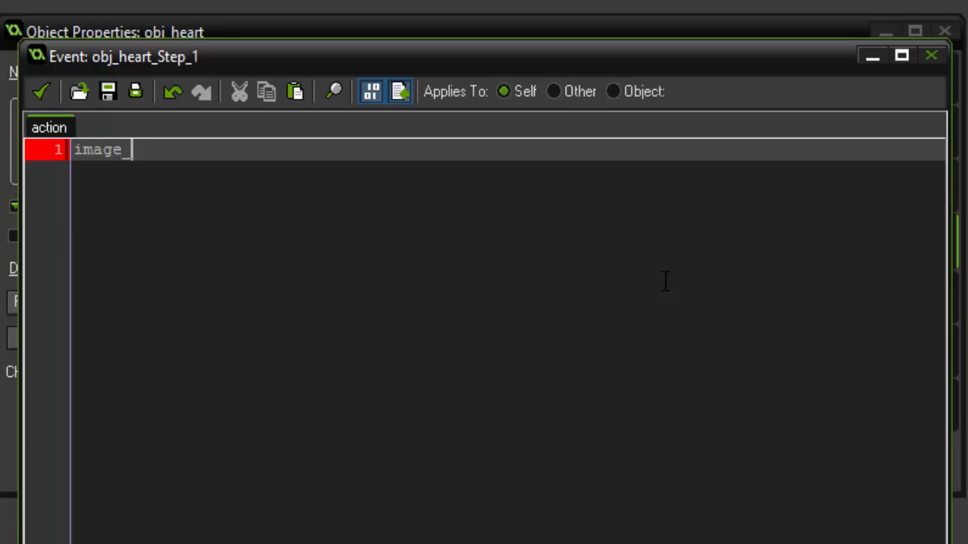
pyautogui.write('index = glob')
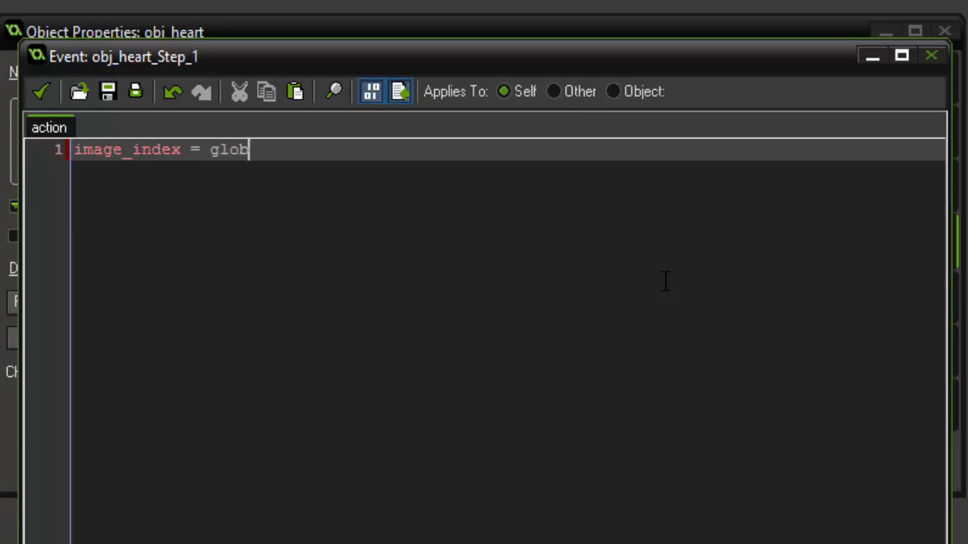
pyautogui.write('al.pHealth')
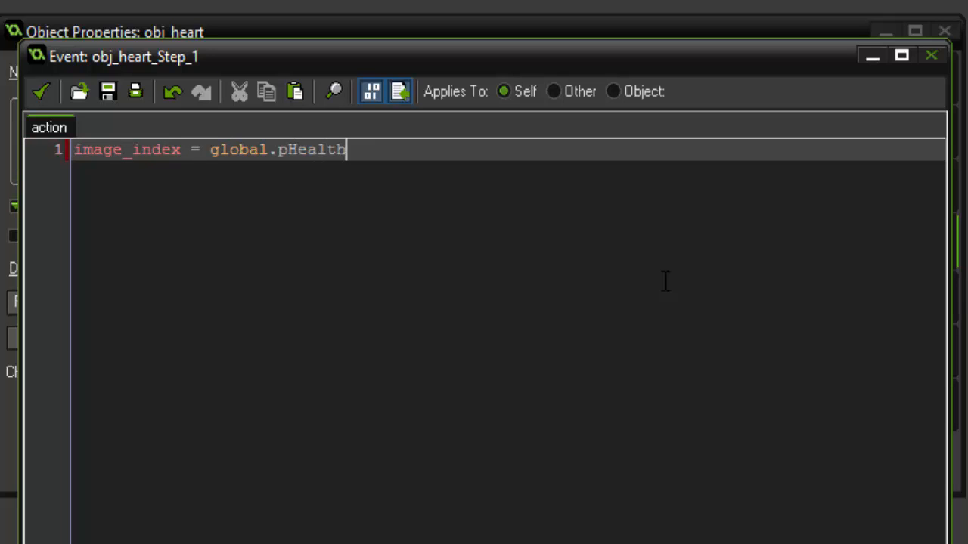
pyautogui.write(';')
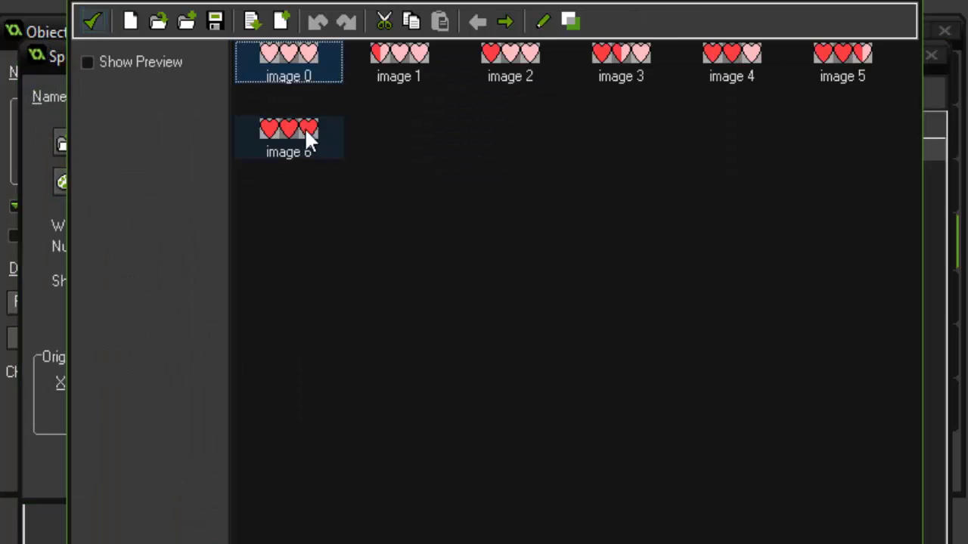
pyautogui.moveTo(330, 113)
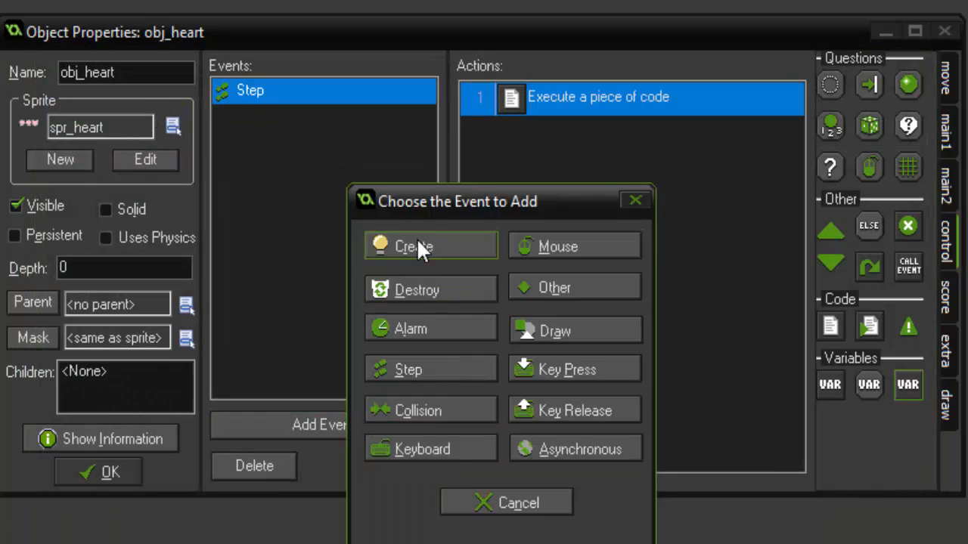
# Step: Give obj_heart Create code setting image_index = 6 and image_speed = 0
pyautogui.click(413, 247)
pyautogui.write('image_ind')
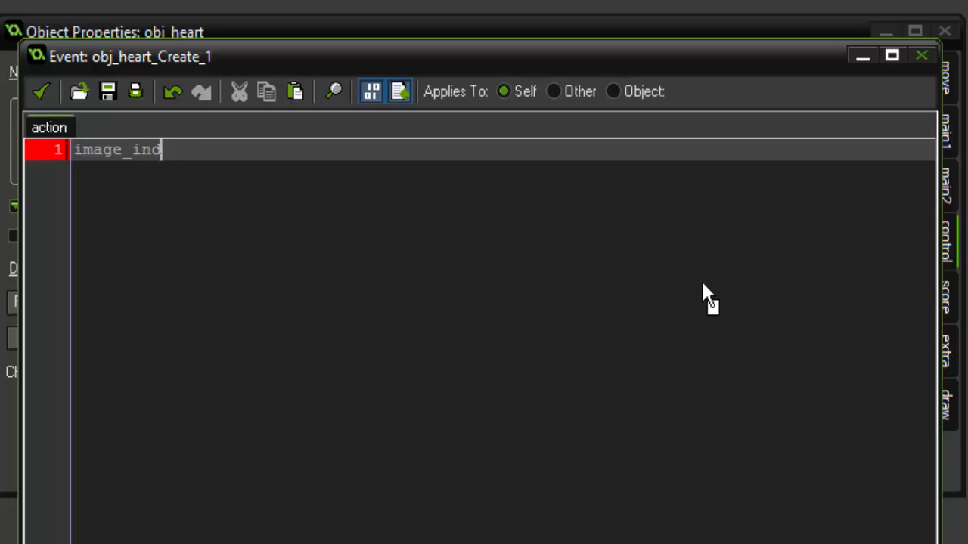
pyautogui.write('ex = 6')
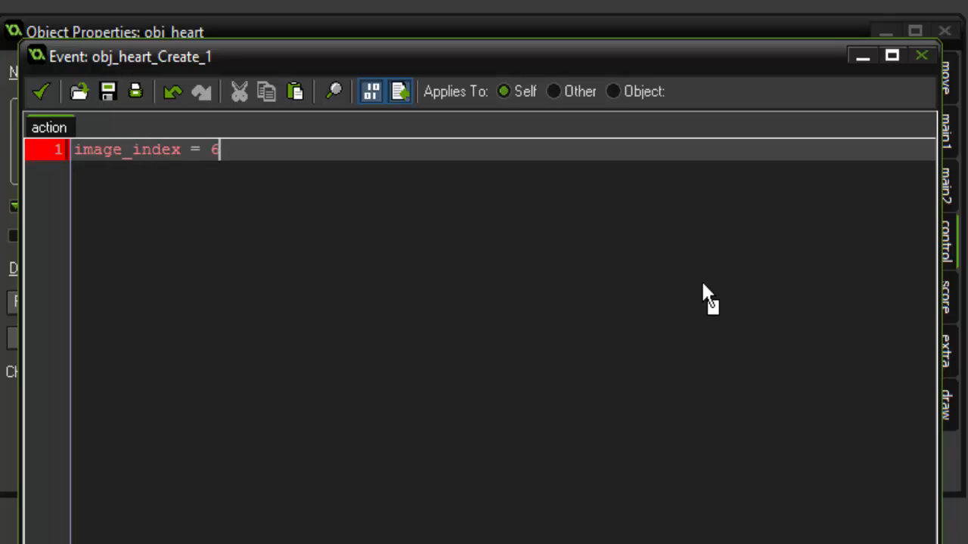
pyautogui.write(';')
pyautogui.write('image_speed = 0;')
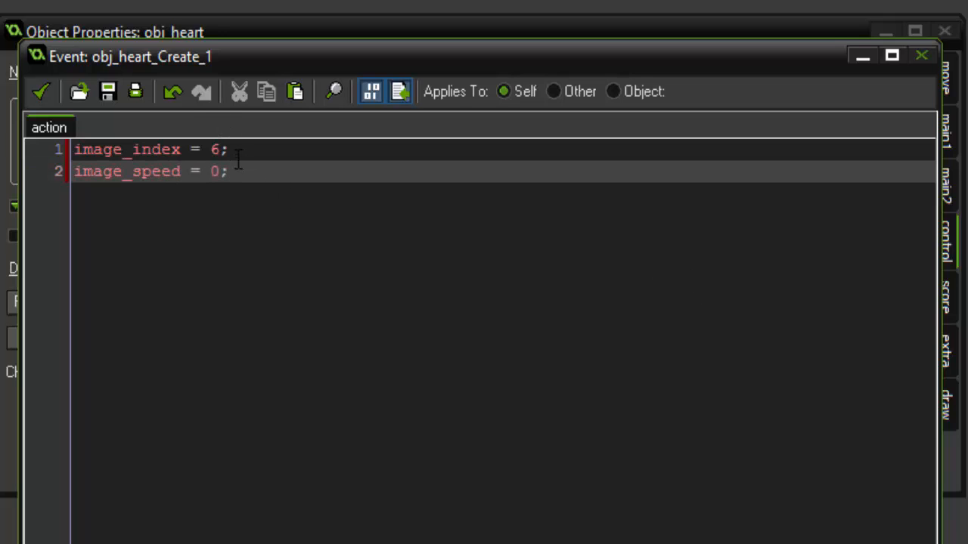
pyautogui.moveTo(302, 177)
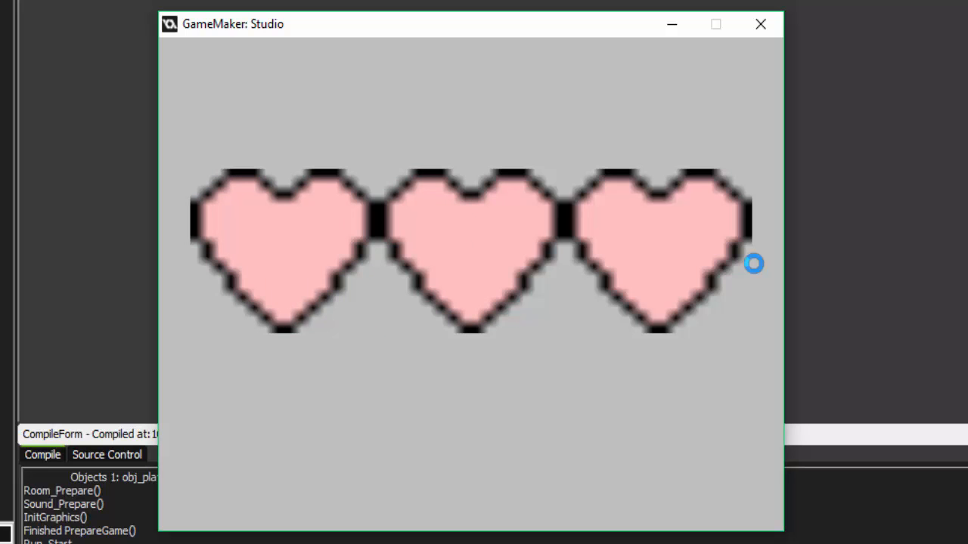
pyautogui.moveTo(542, 127)
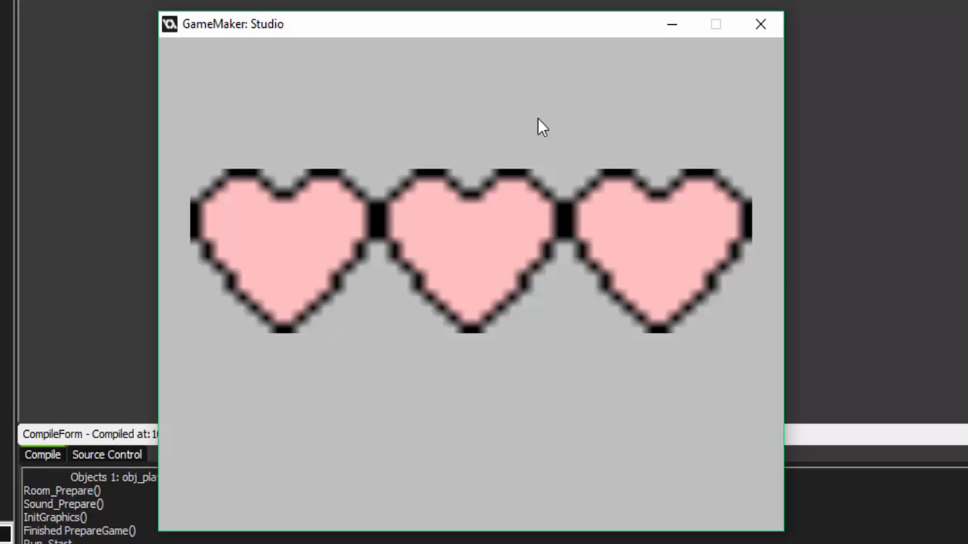
pyautogui.moveTo(375, 154)
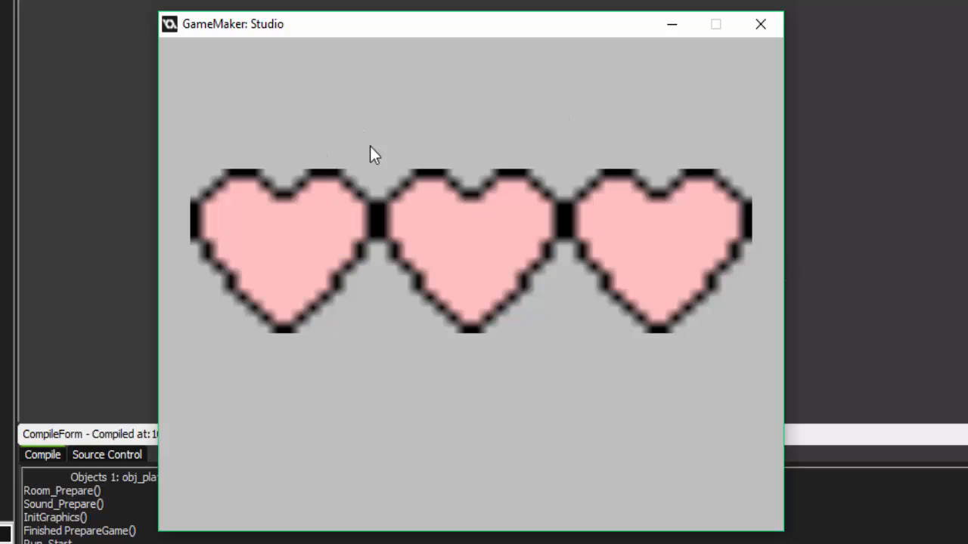
pyautogui.moveTo(426, 205)
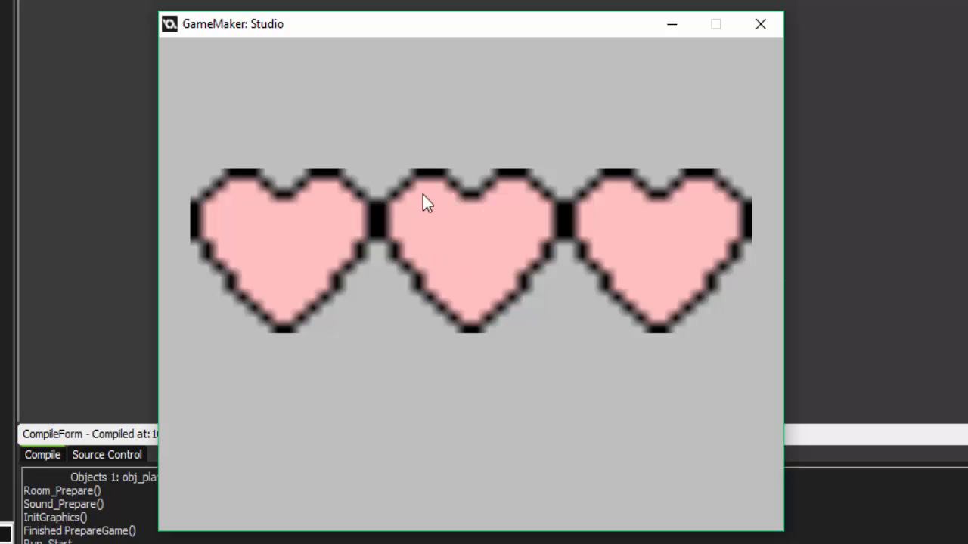
pyautogui.moveTo(642, 100)
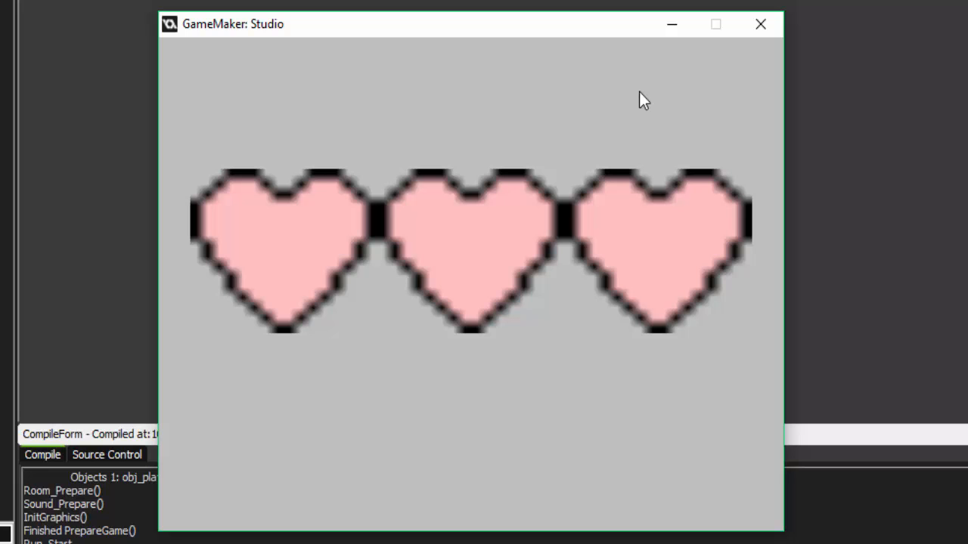
pyautogui.moveTo(654, 129)
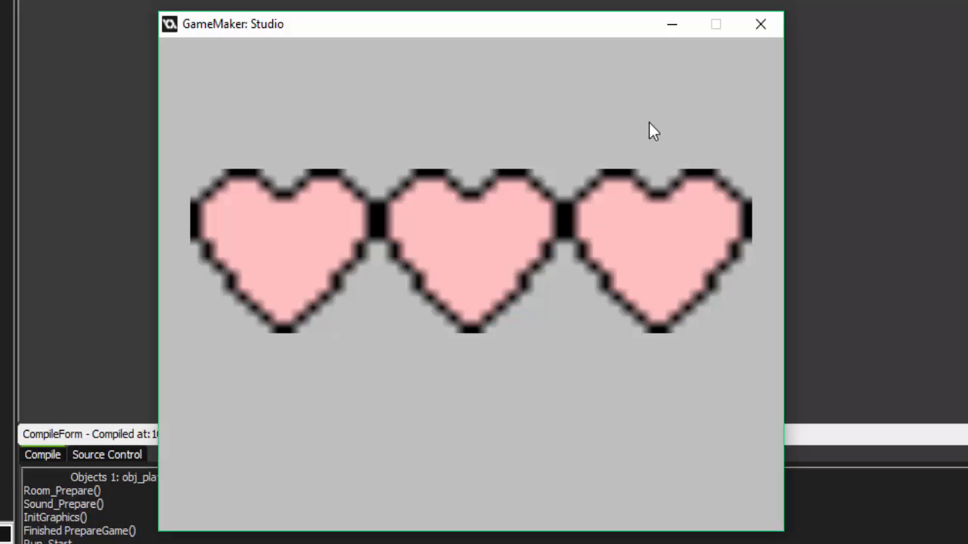